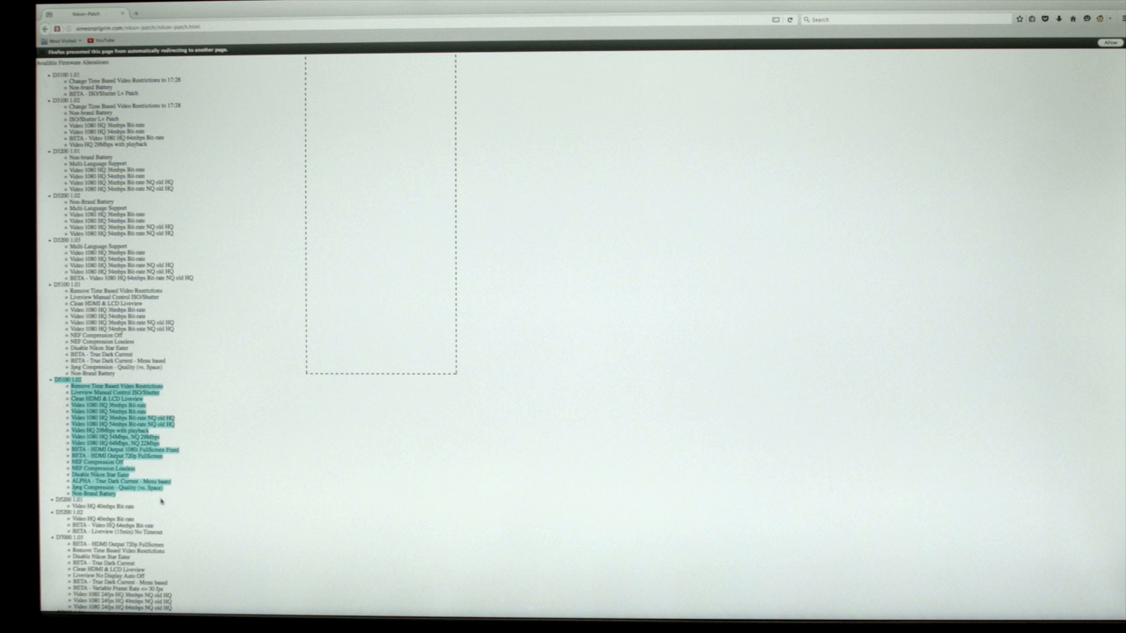
mouse_move(320, 432)
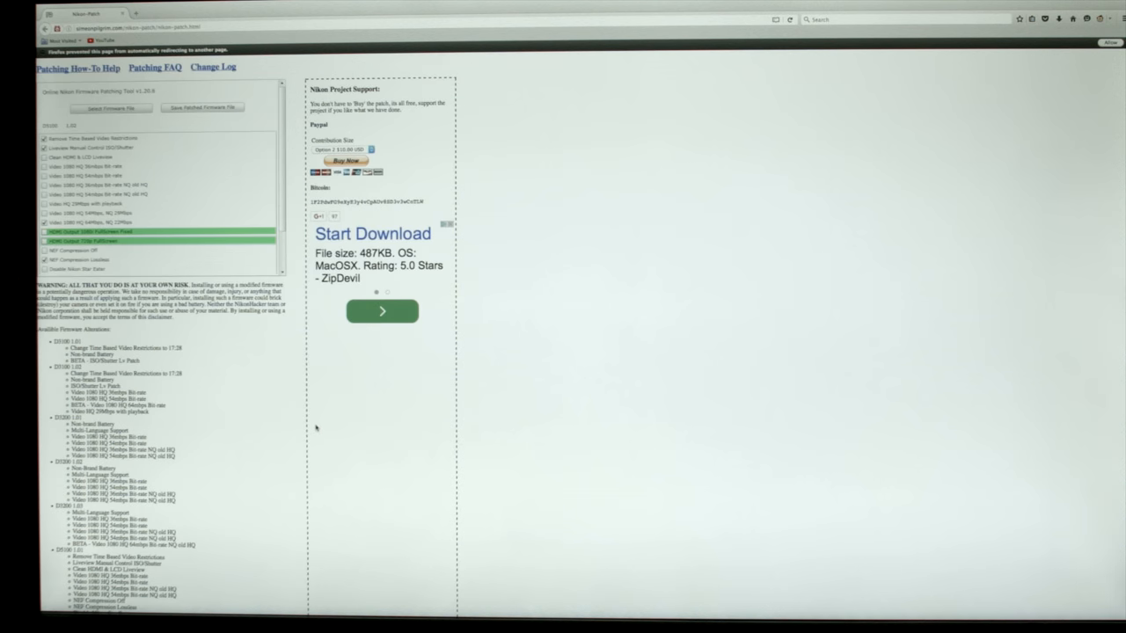
Save the patched firmware as D5100_0102.bin in the D5100 folder, reaching the replace prompt.
left_click(202, 108)
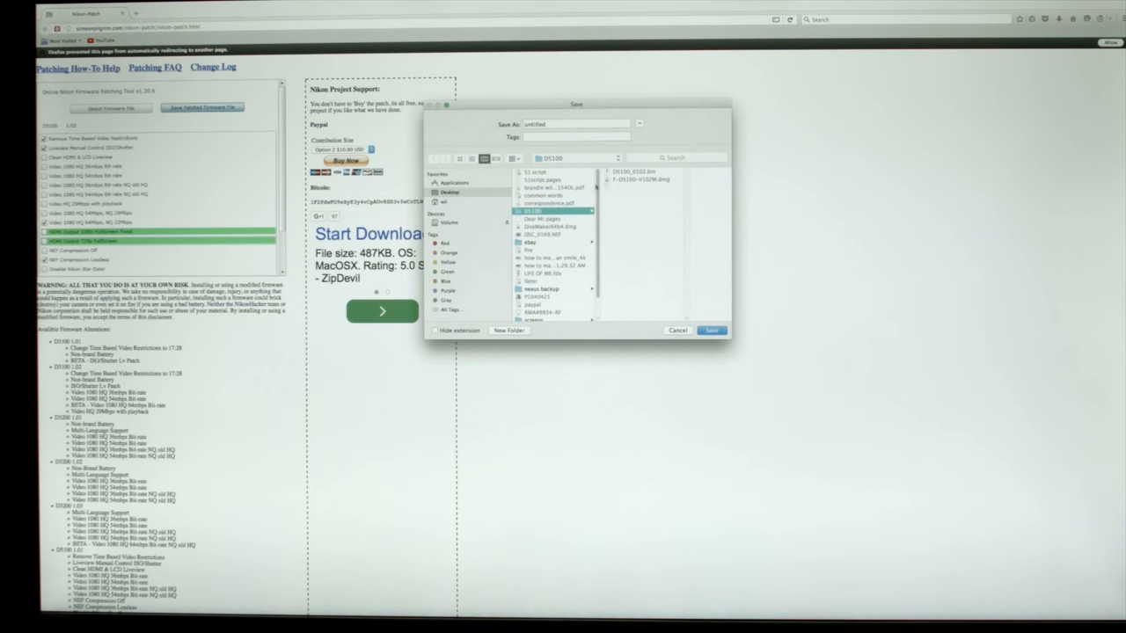
left_click(712, 330)
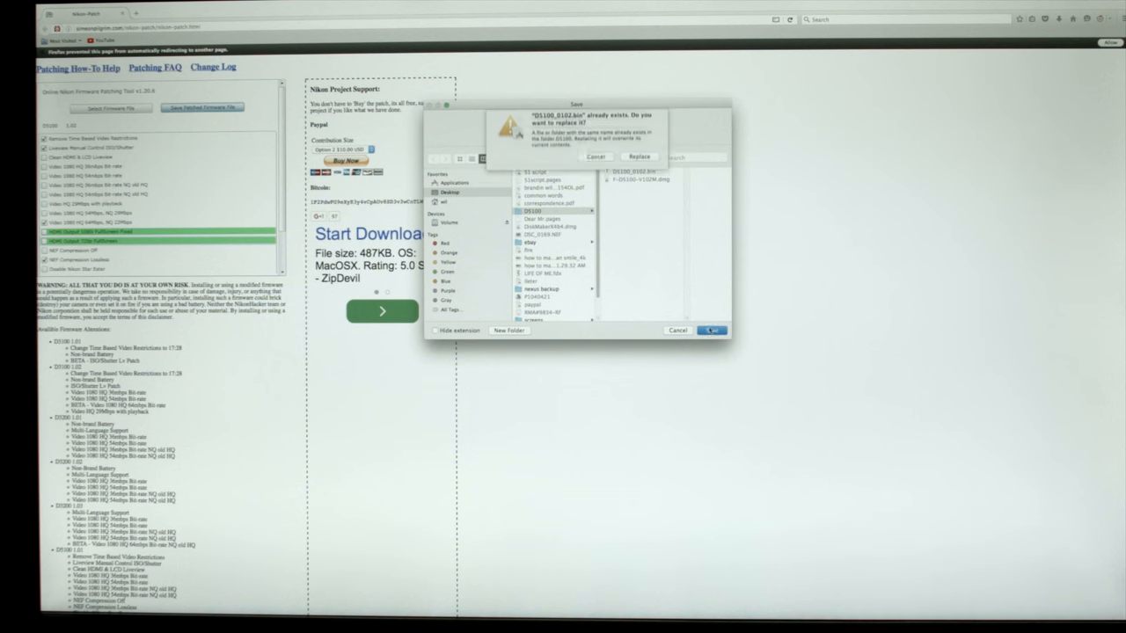